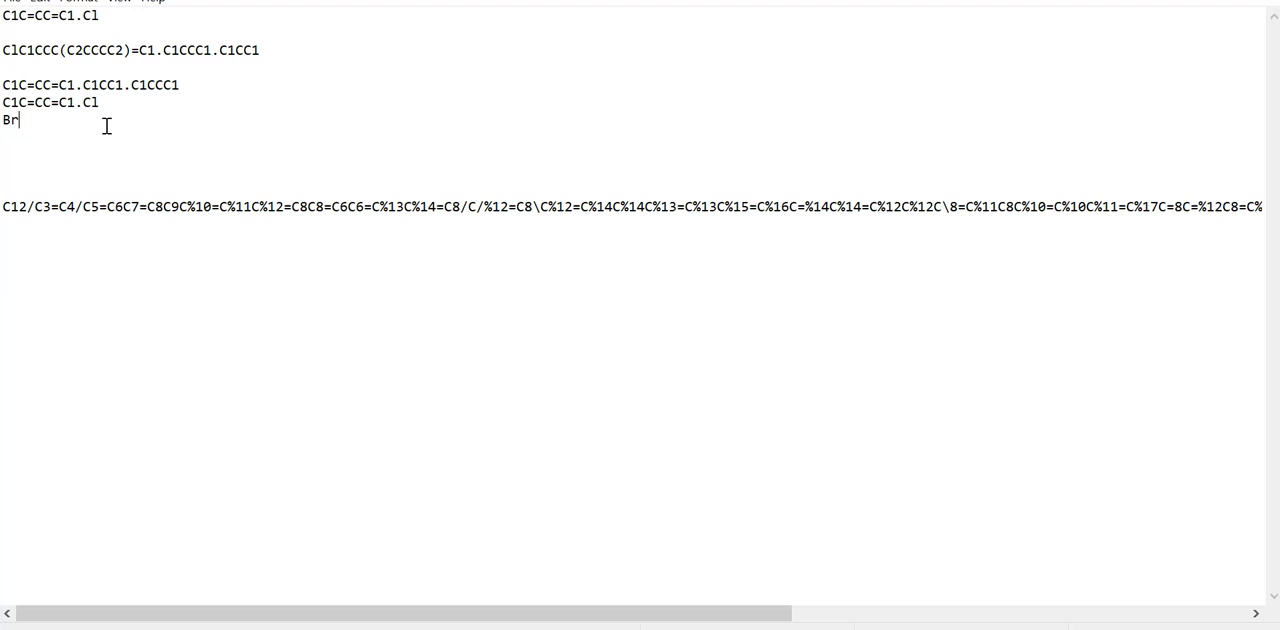
mouse_move(110, 12)
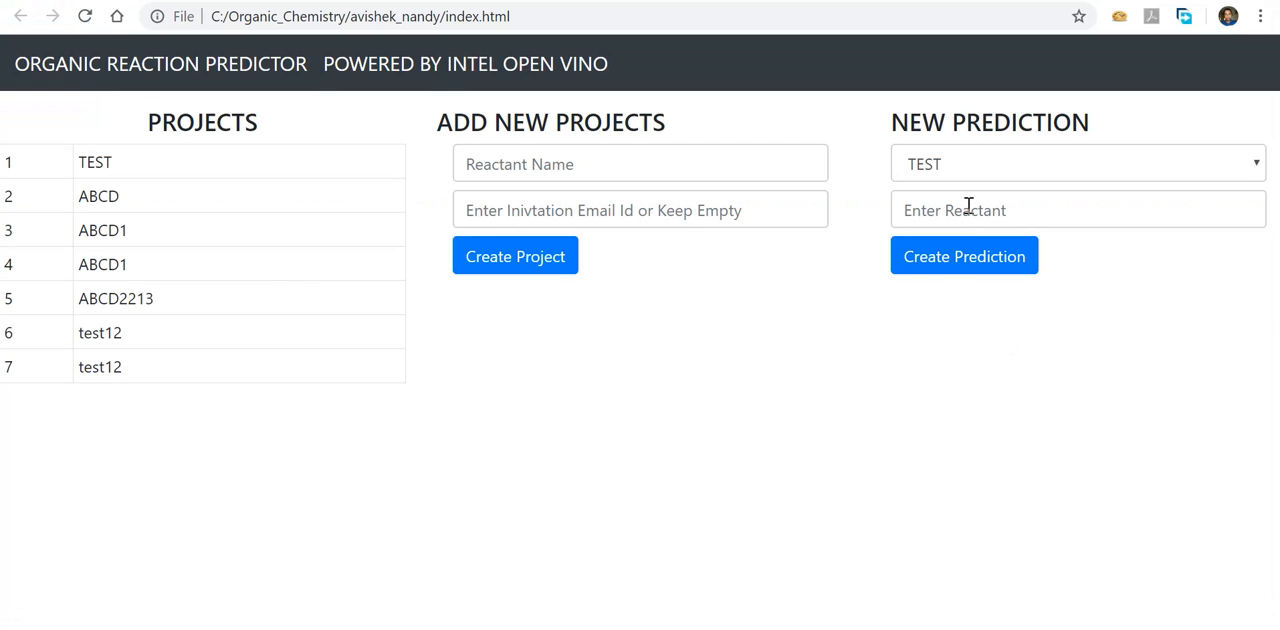
- Enter reactants C1C=CC=C1.Cl, create the prediction and show the drawn chlorocyclopentene product
text(C1C=CC=C1.Cl)
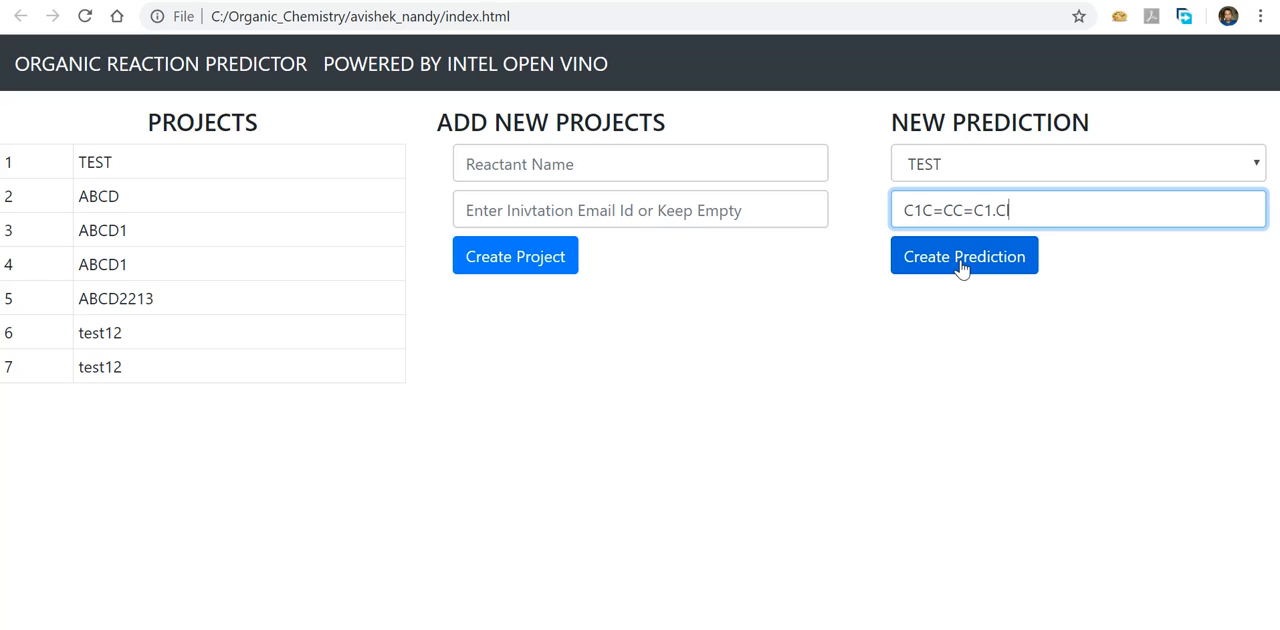
click(964, 256)
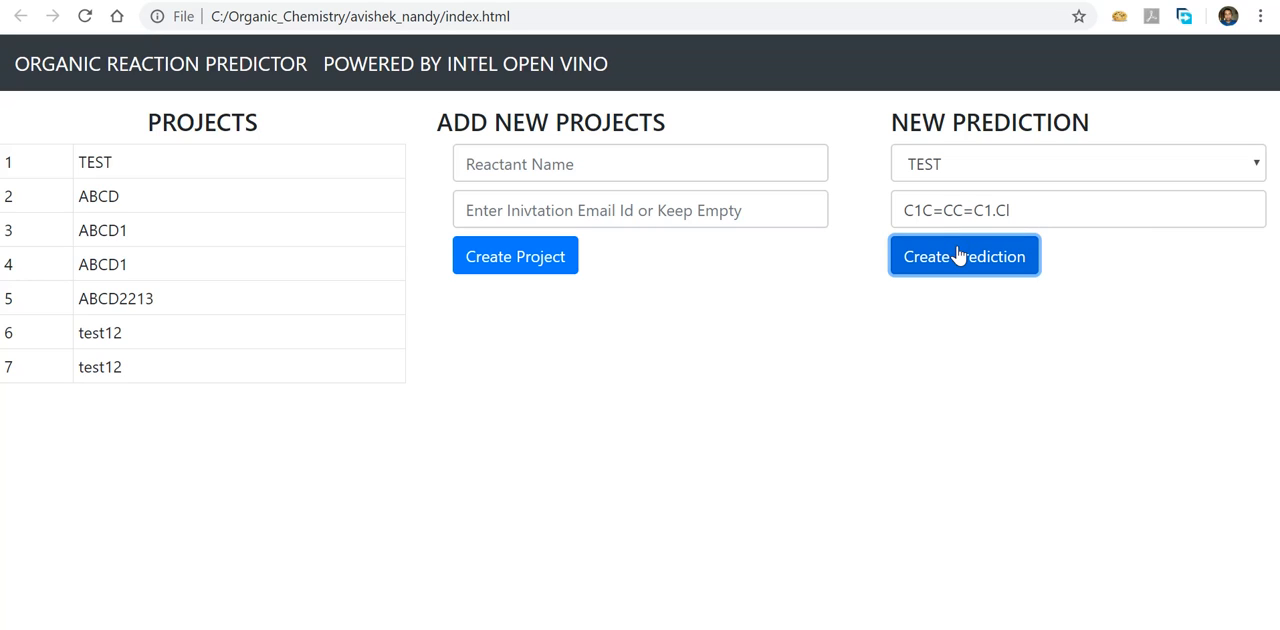
click(964, 256)
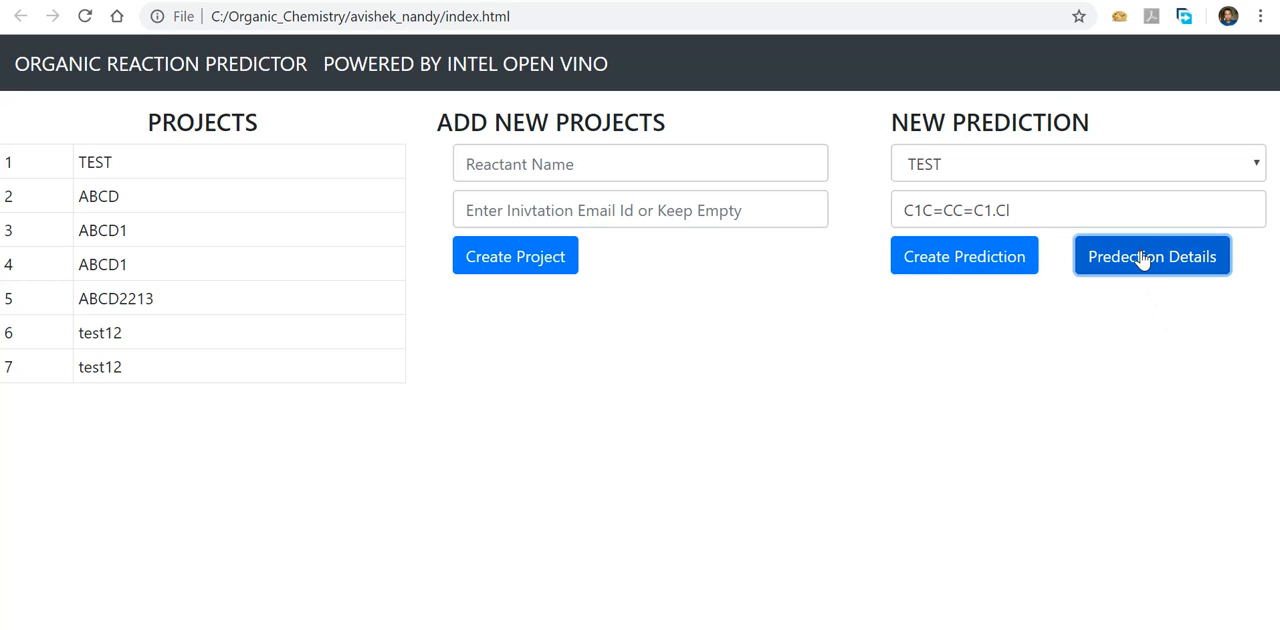
click(1152, 256)
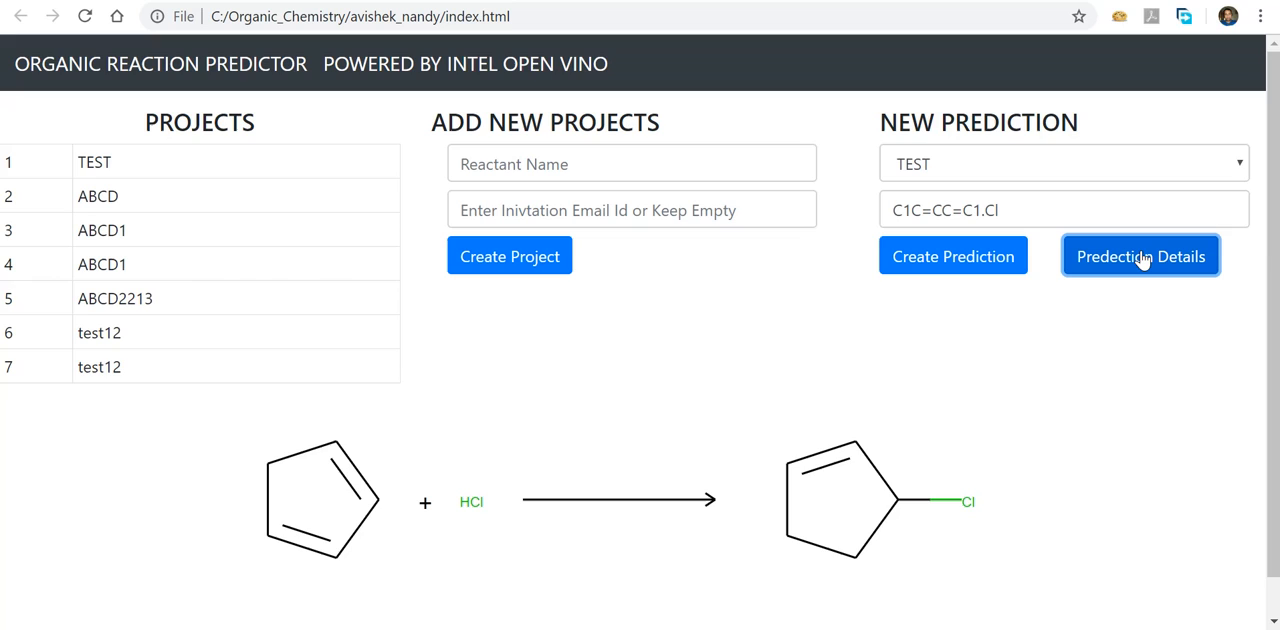
mouse_move(848, 570)
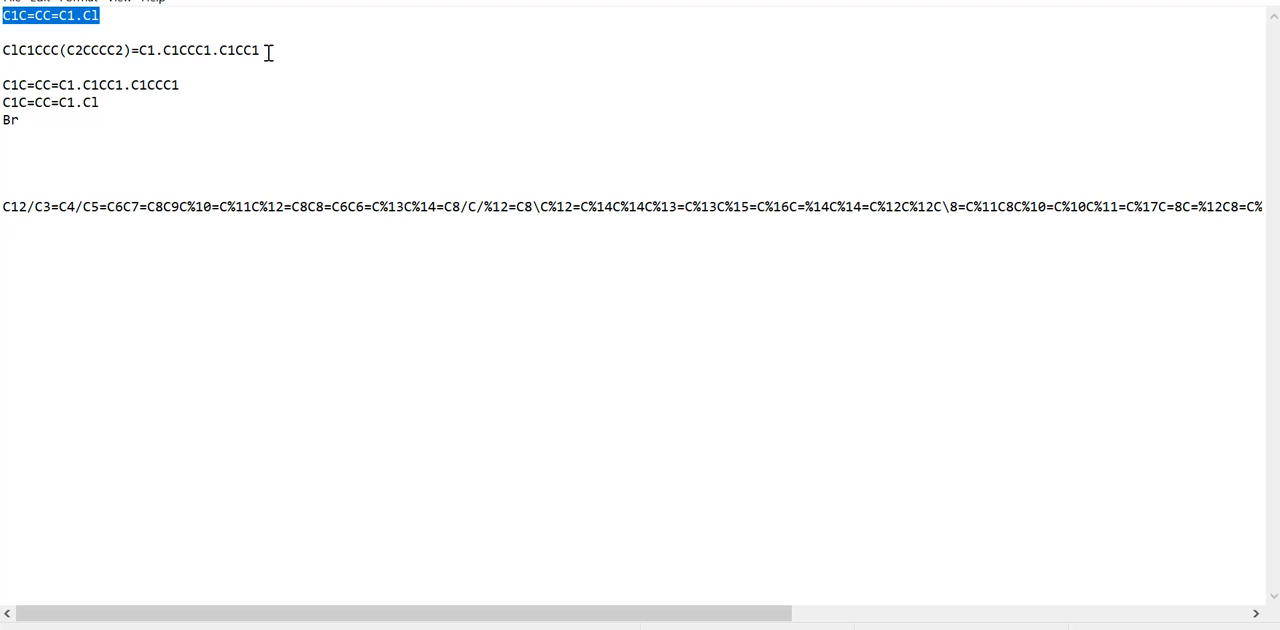
- Select the reactant line ClC1CCC(C2CCCC2)=C1.C1CCC1.C1CC1 in Notepad for copying
triple_click(130, 50)
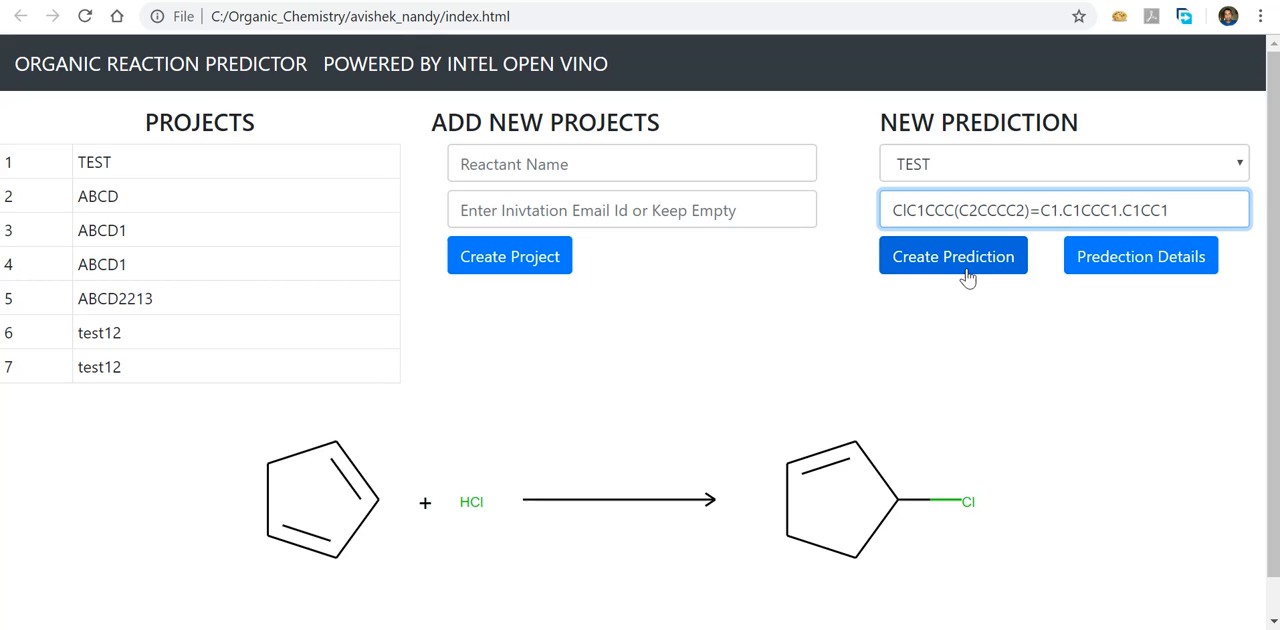
- Reload the page, re-enter ClC1CCC(C2CCCC2)=C1.C1CCC1.C1CC1 and submit it as a new prediction
click(952, 256)
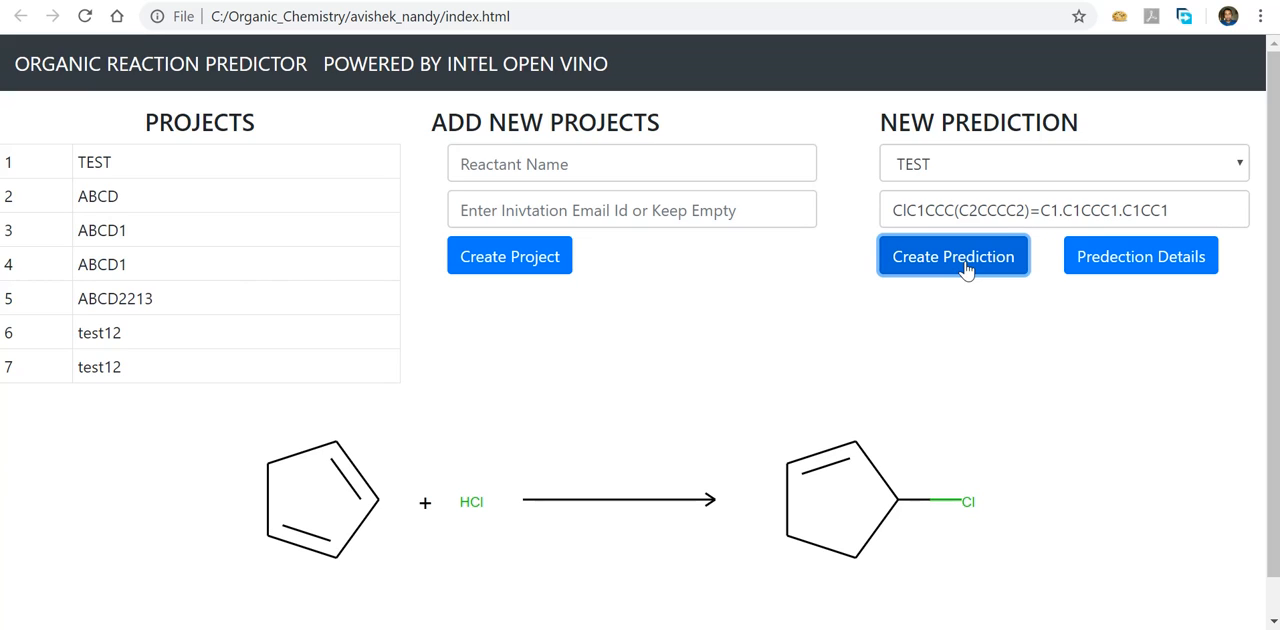
mouse_move(86, 16)
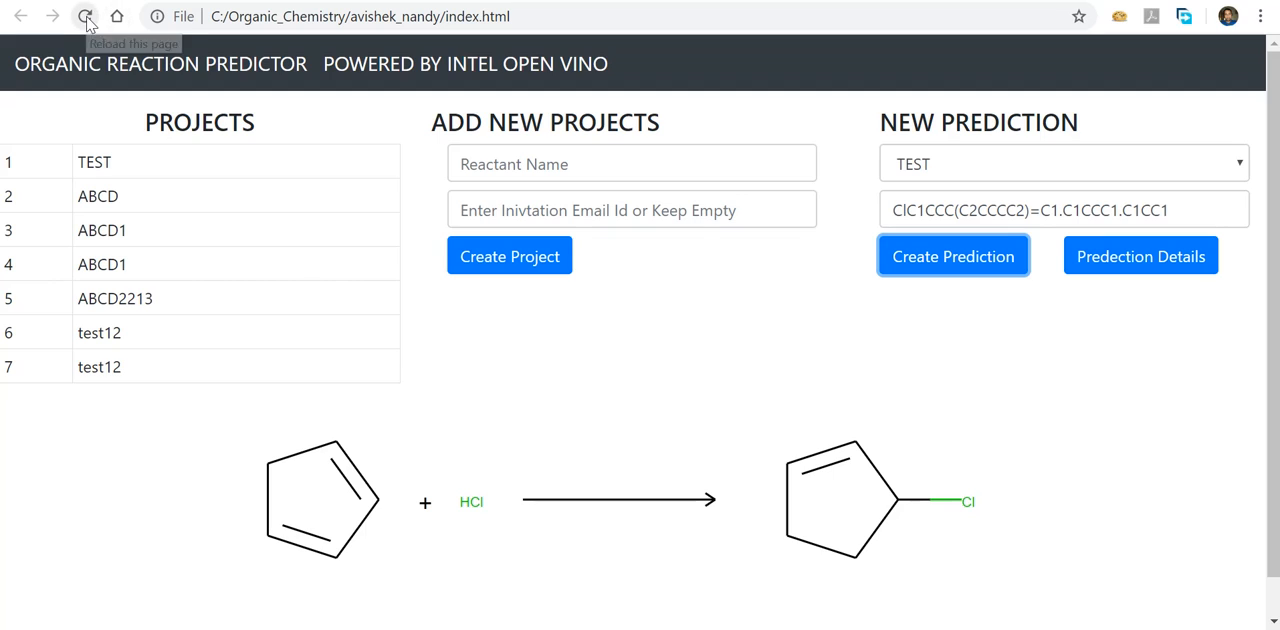
click(86, 16)
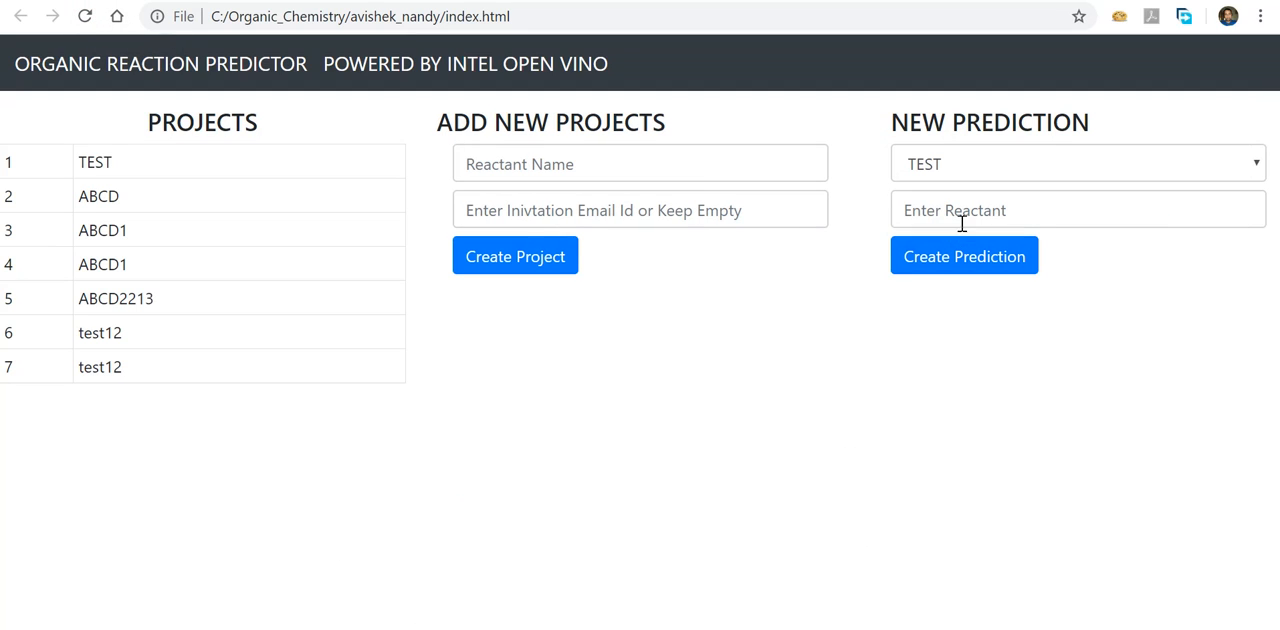
text(ClC1CCC(C2CCCC2)=C1.C1CCC1.C1CC1)
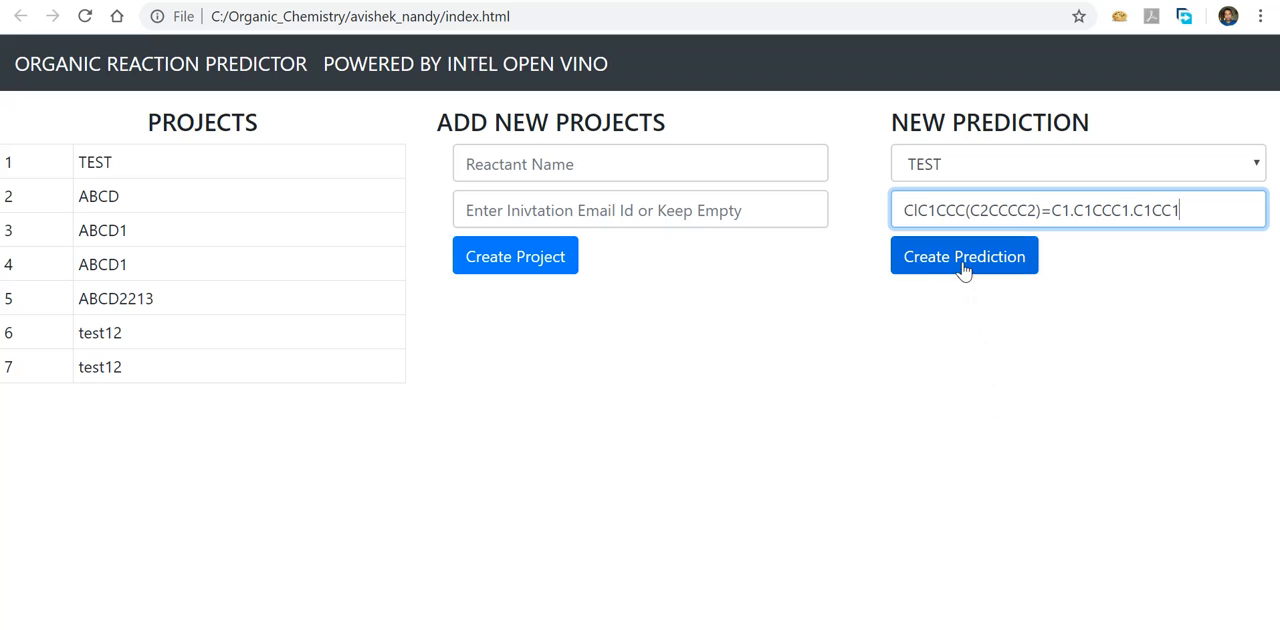
click(964, 256)
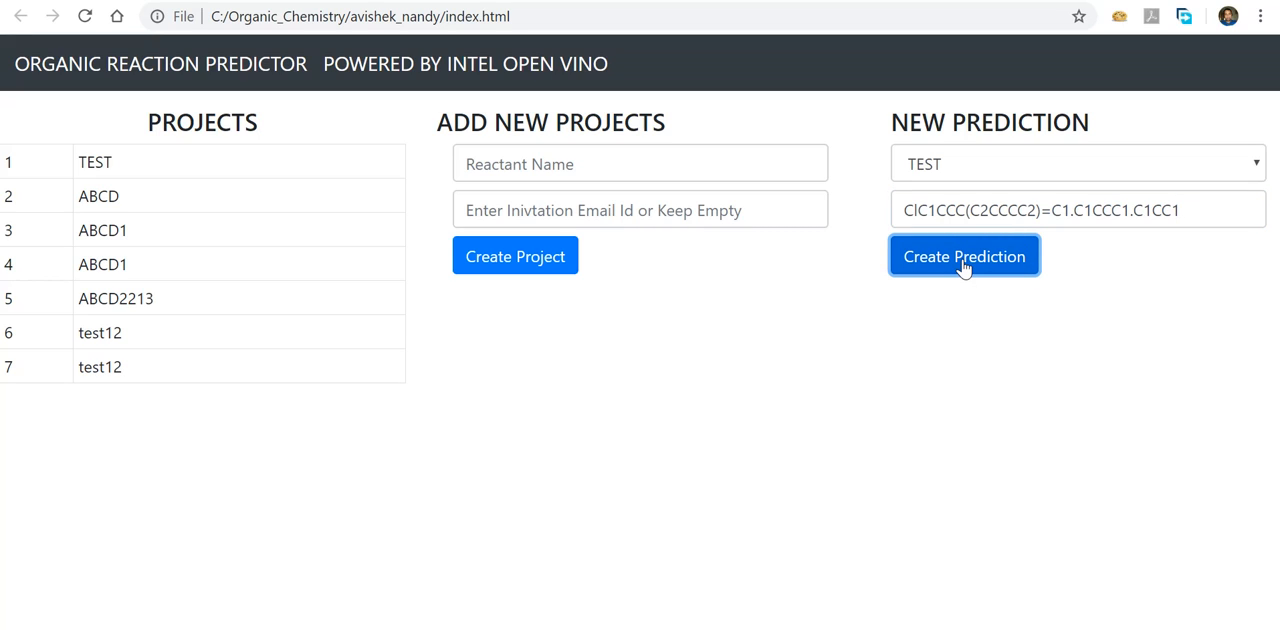
click(964, 256)
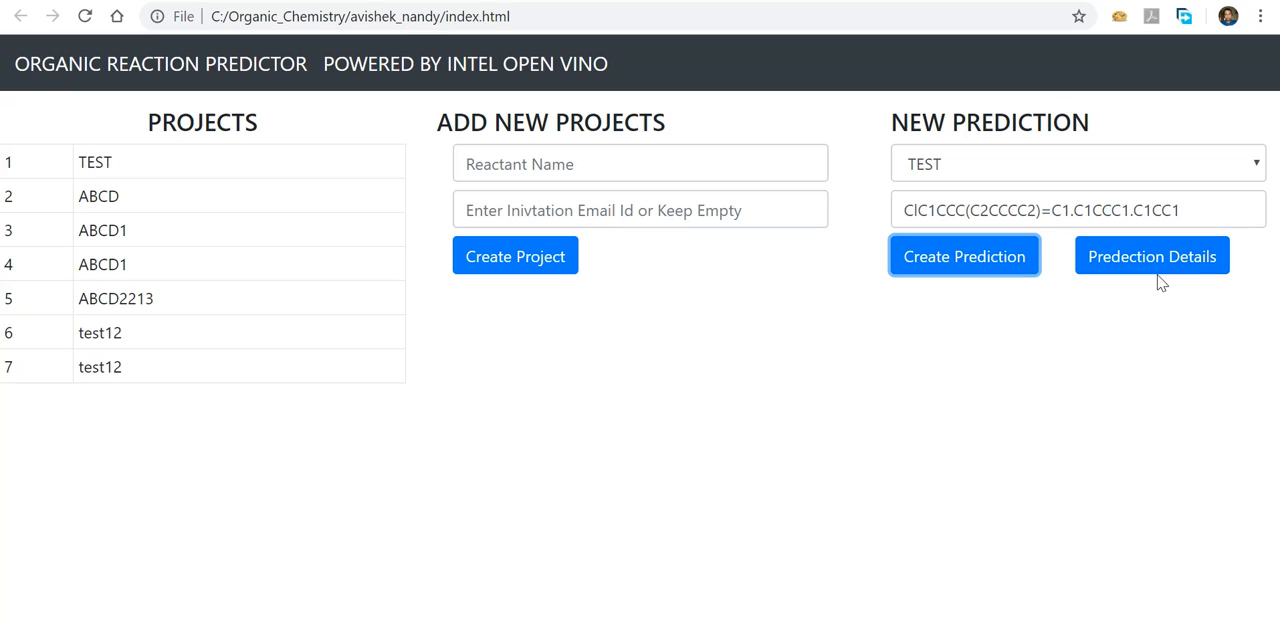
- Show Prediction Details drawing cyclopropane, cyclobutane and the chlorinated cyclopentenyl reactant with their product
click(1152, 256)
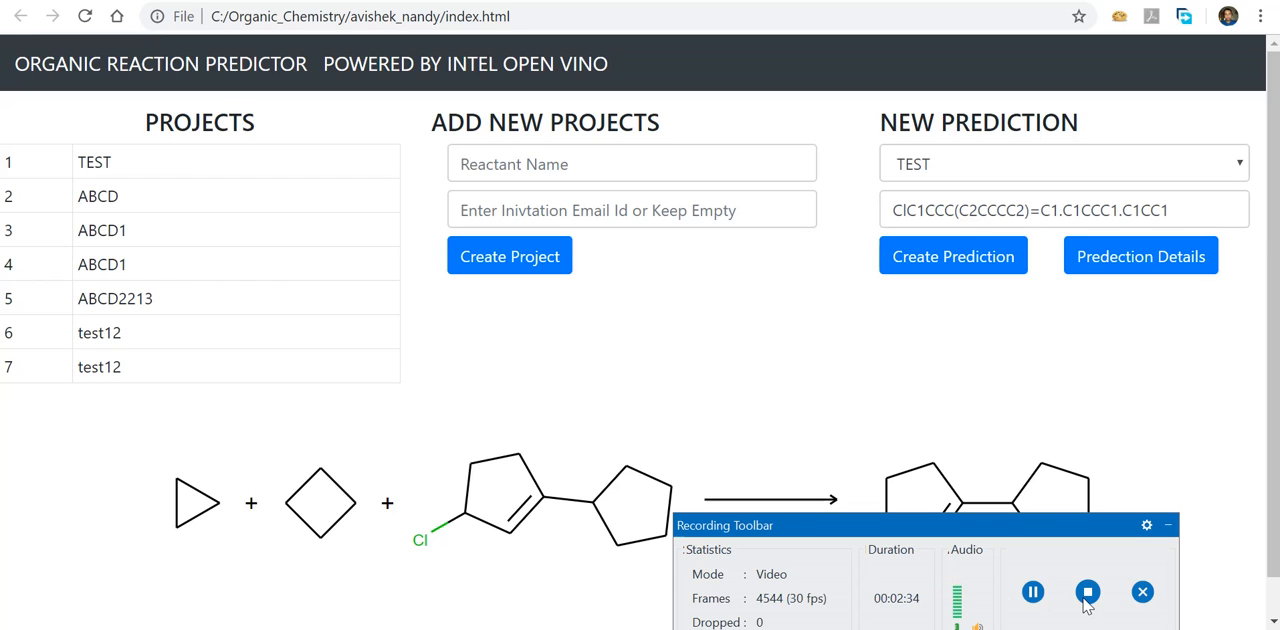
mouse_move(1088, 592)
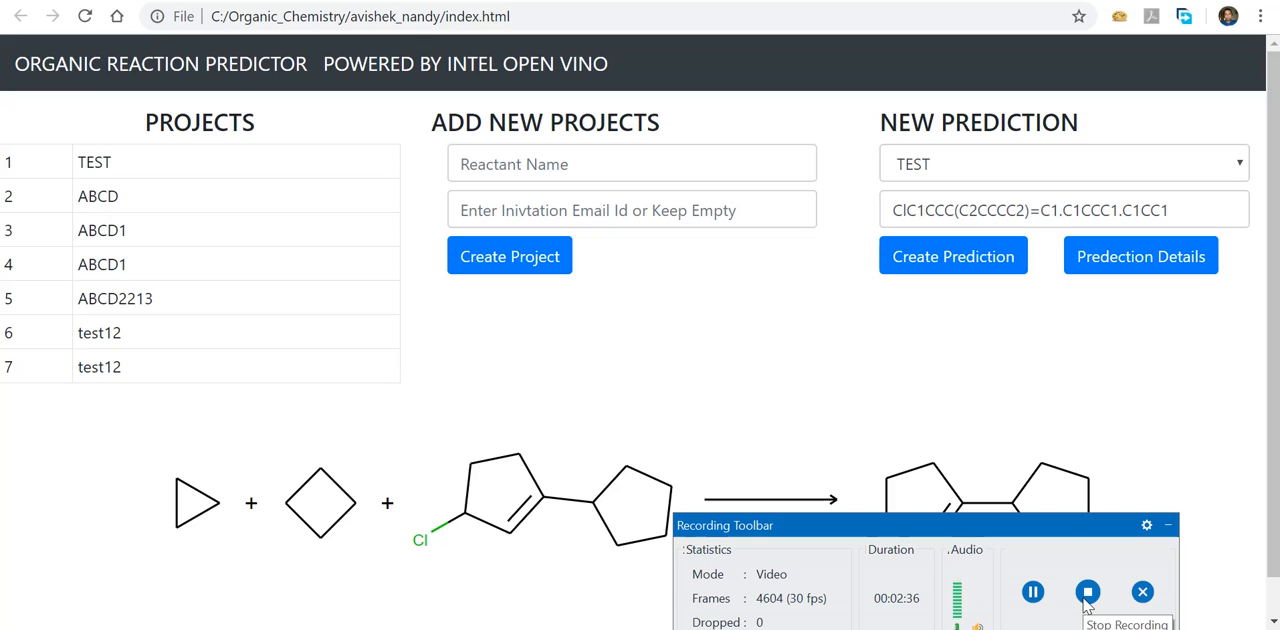